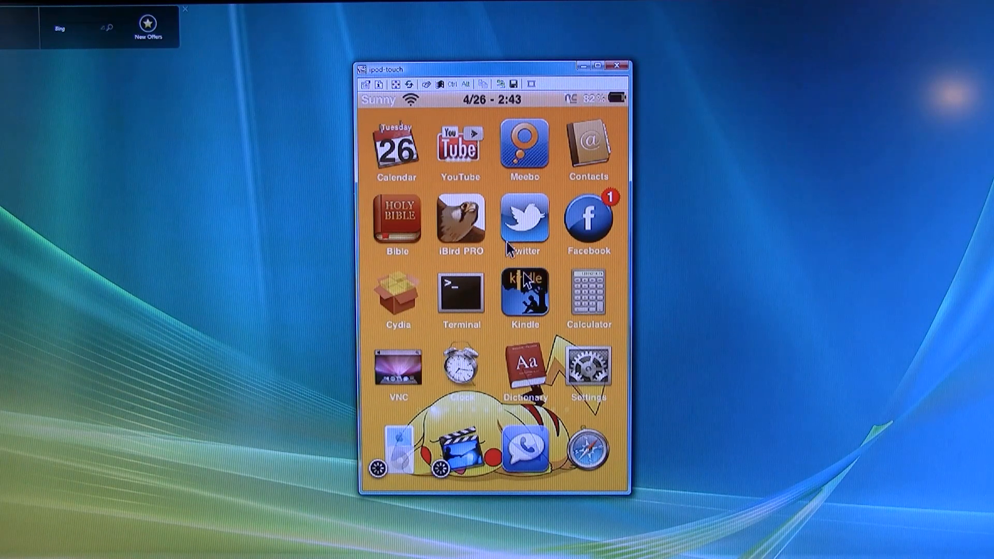
mouse_move(434, 197)
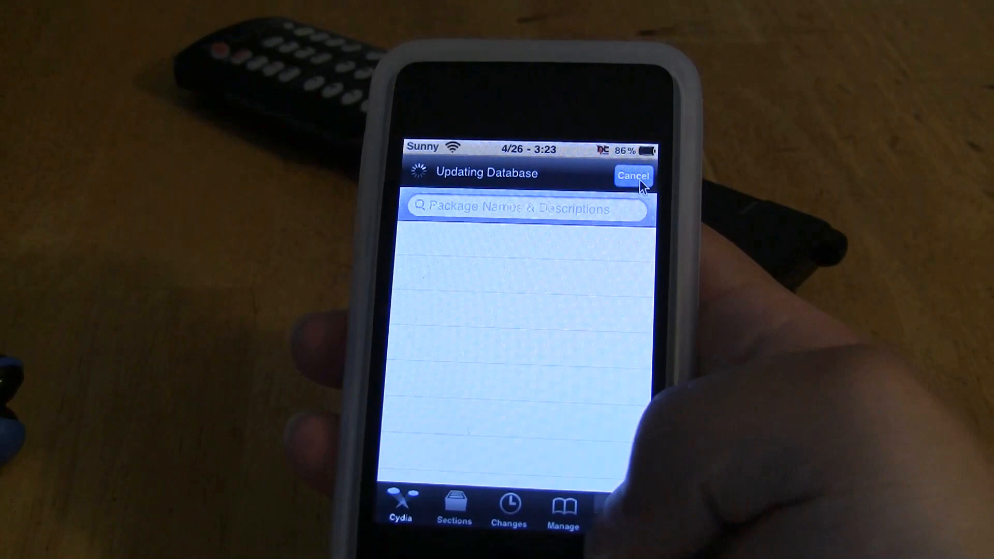
Search Cydia package names and descriptions, starting the query with 'v'.
left_click(520, 209)
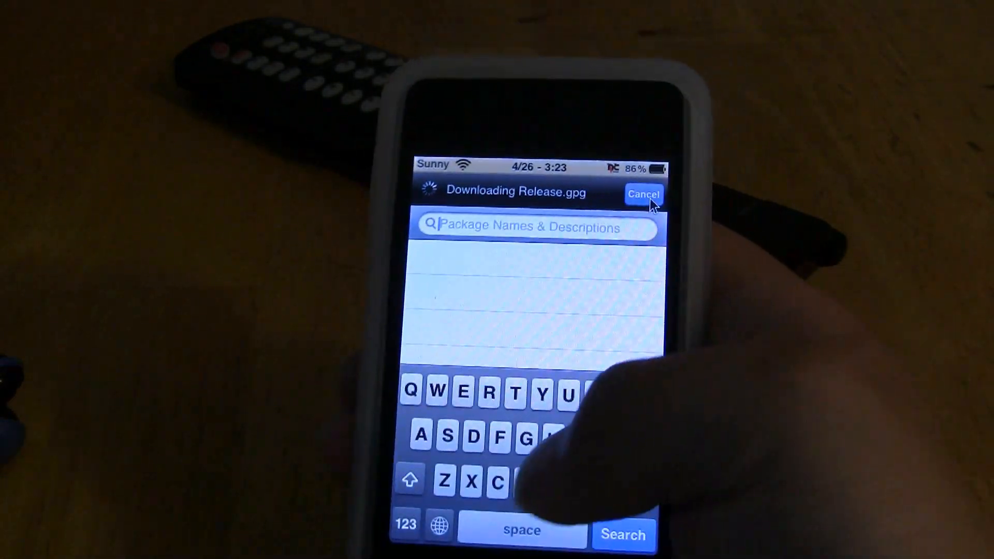
type("v")
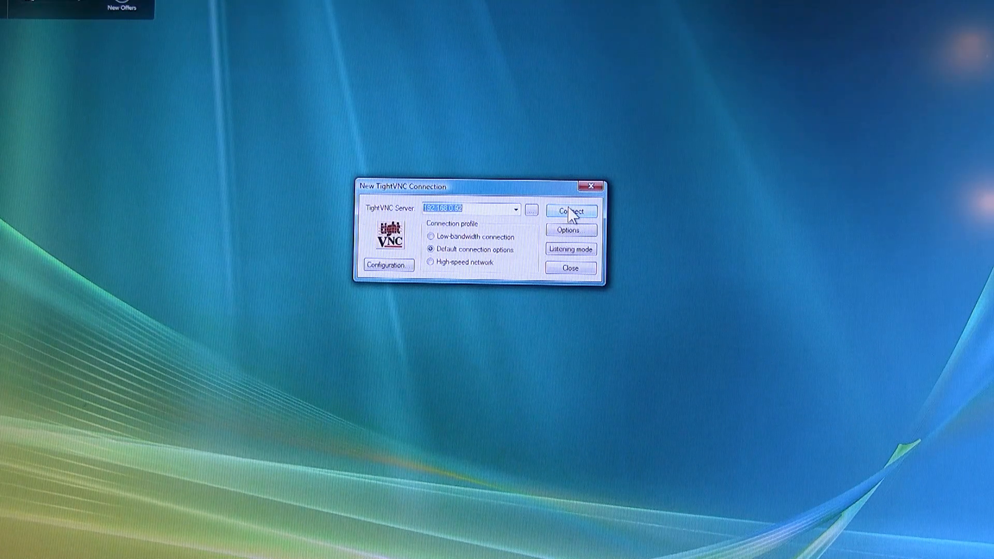
Connect TightVNC Viewer to the iPod touch's server at the entered address.
left_click(568, 212)
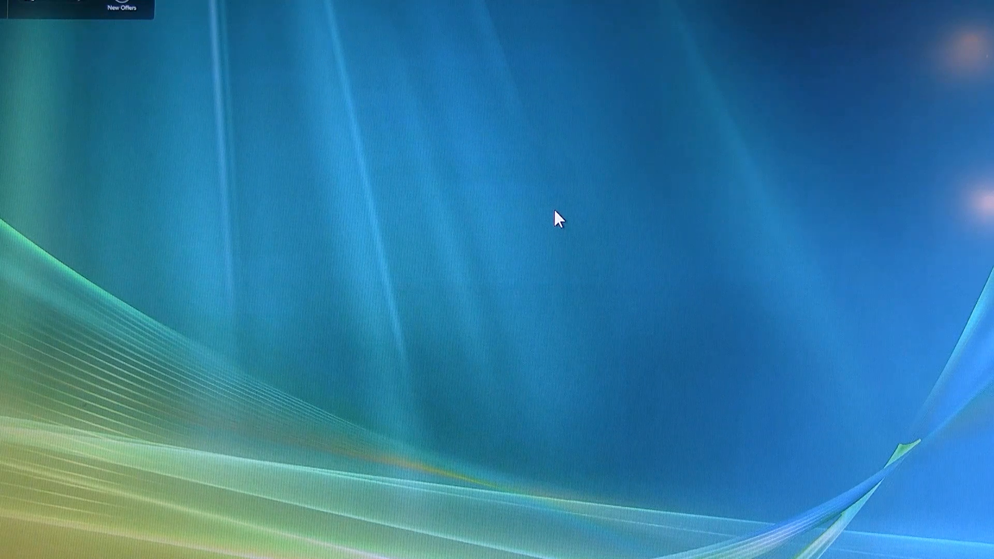
mouse_move(690, 203)
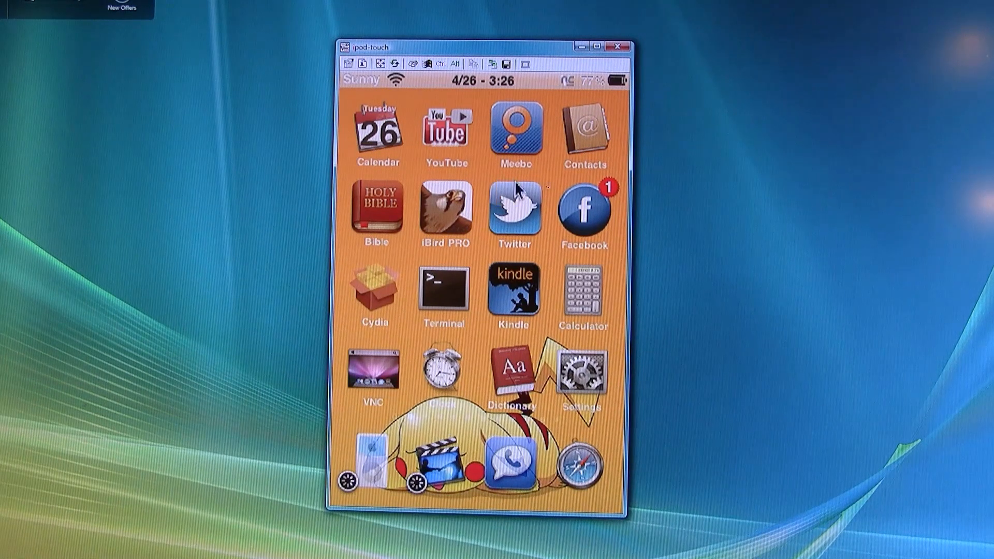
mouse_move(548, 245)
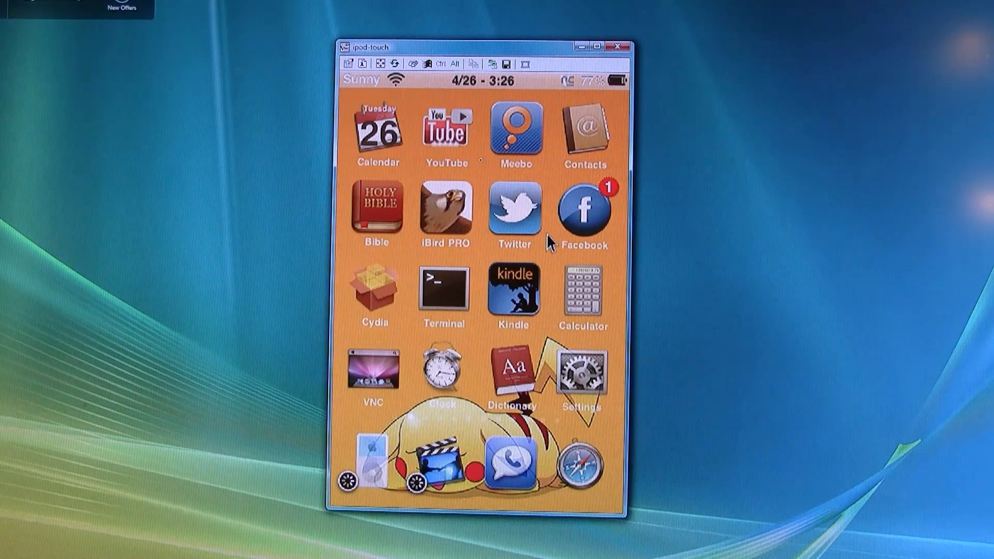
mouse_move(550, 242)
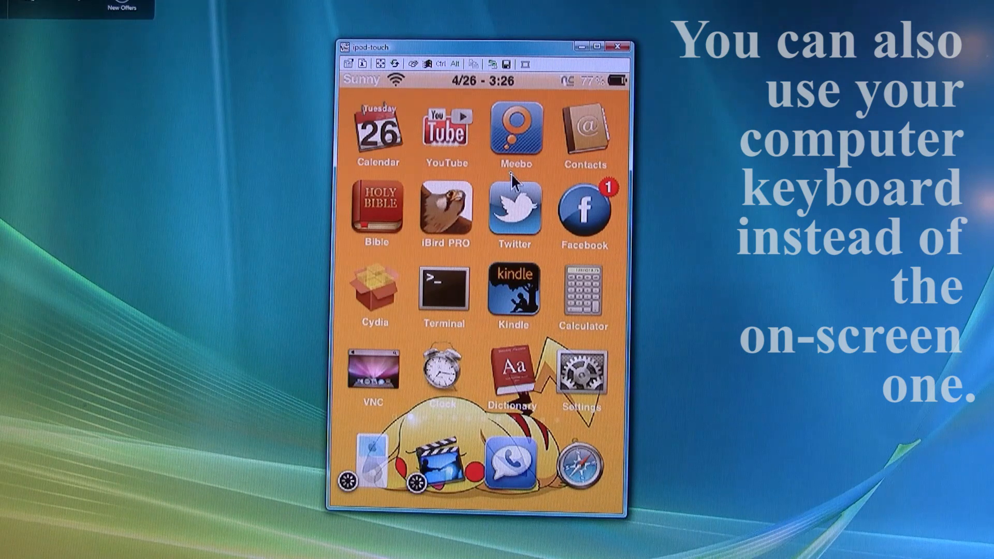
mouse_move(508, 180)
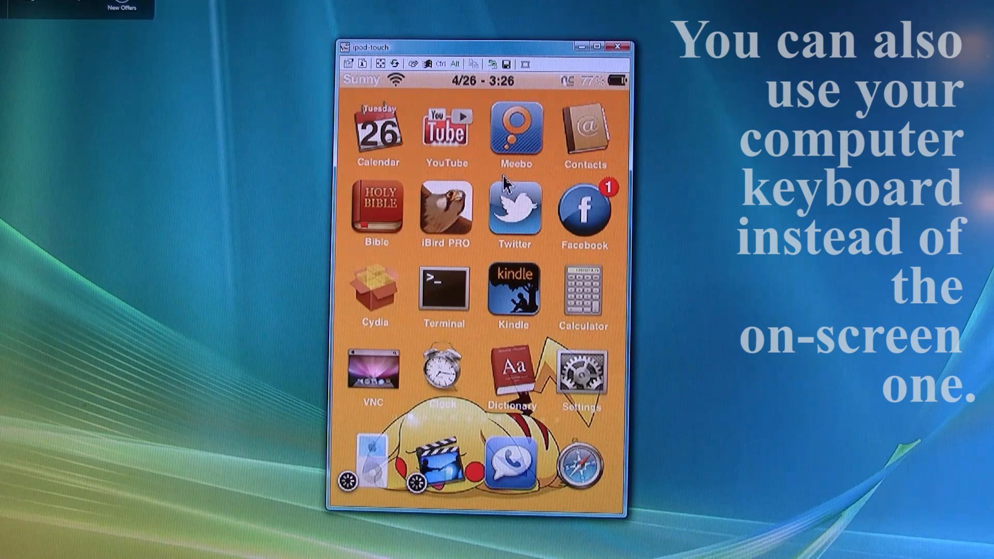
mouse_move(513, 188)
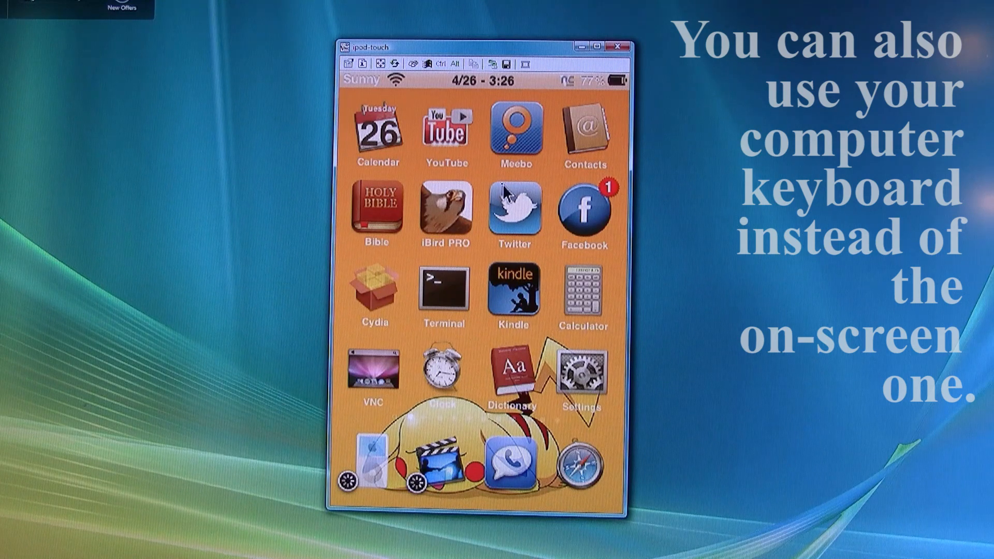
mouse_move(504, 195)
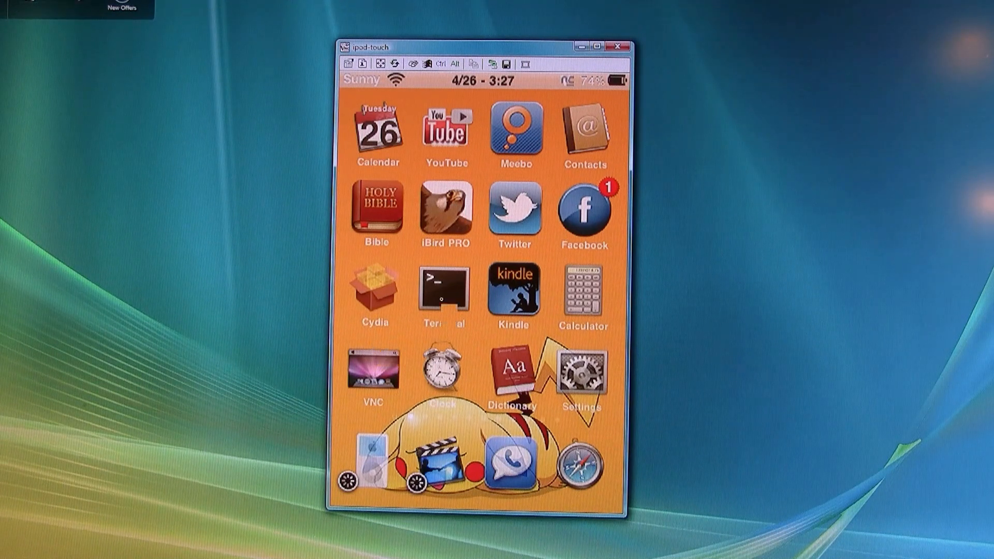
mouse_move(444, 308)
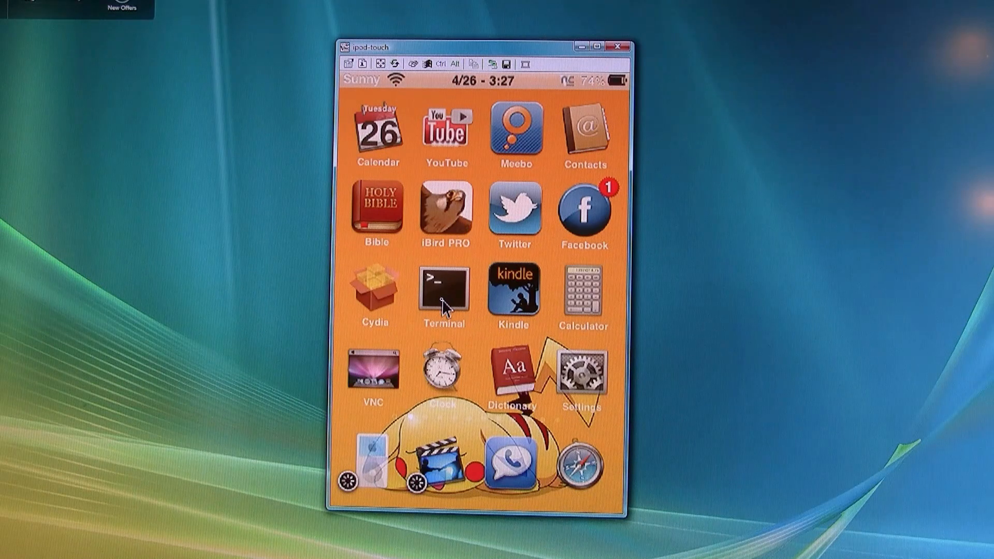